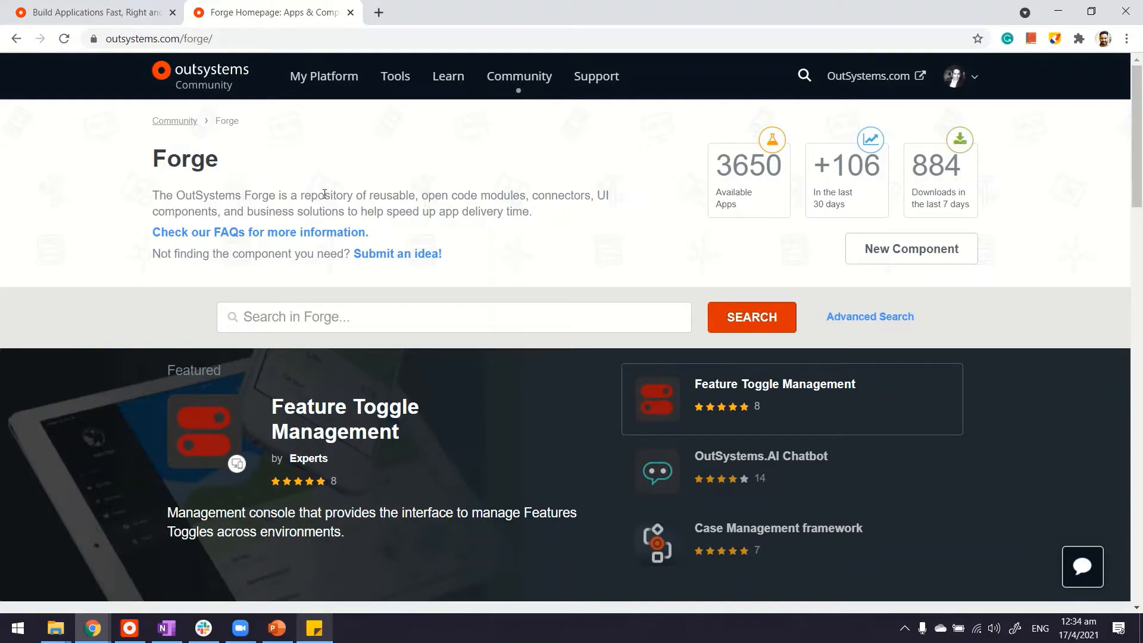
# - Search the Forge for 'qr code', listing 119 matching components
pyautogui.scroll(-3)
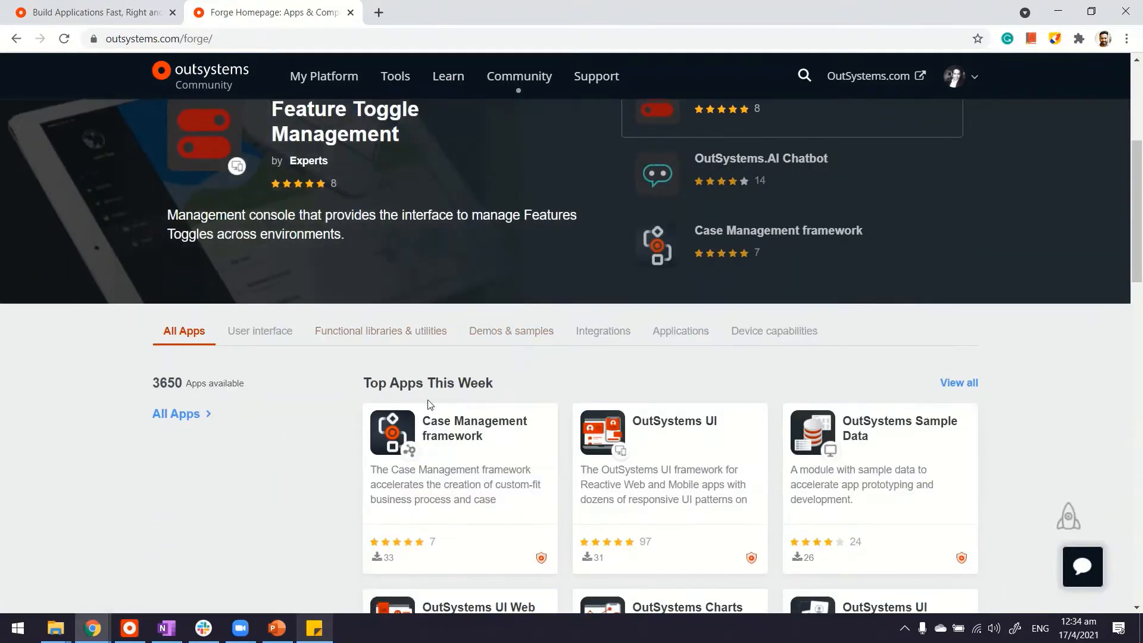
pyautogui.click(455, 316)
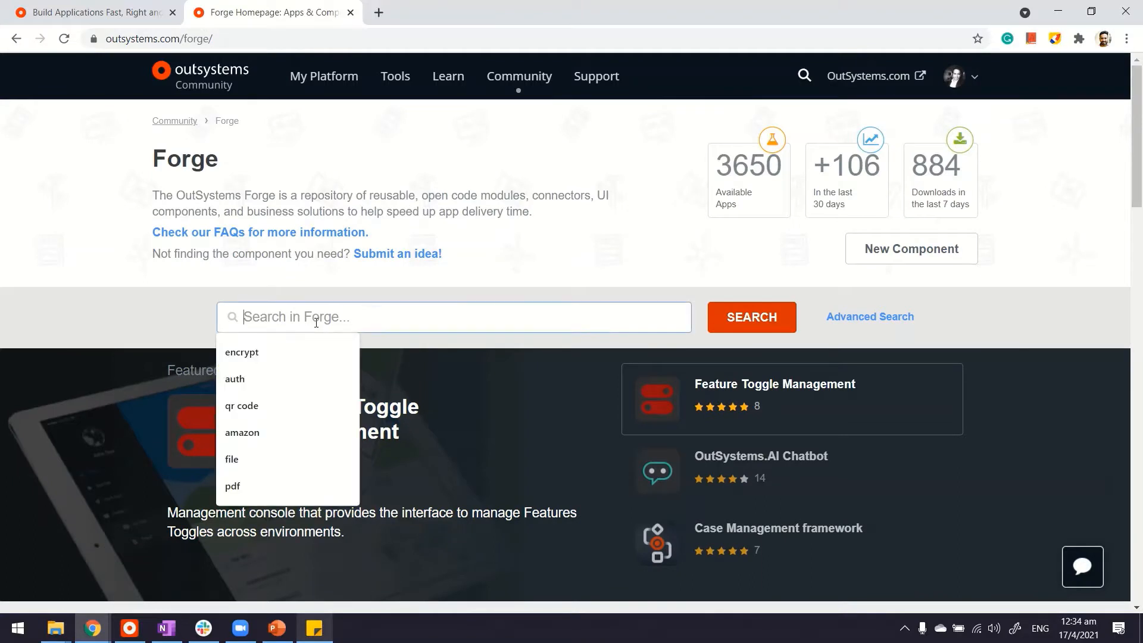
pyautogui.write('qr')
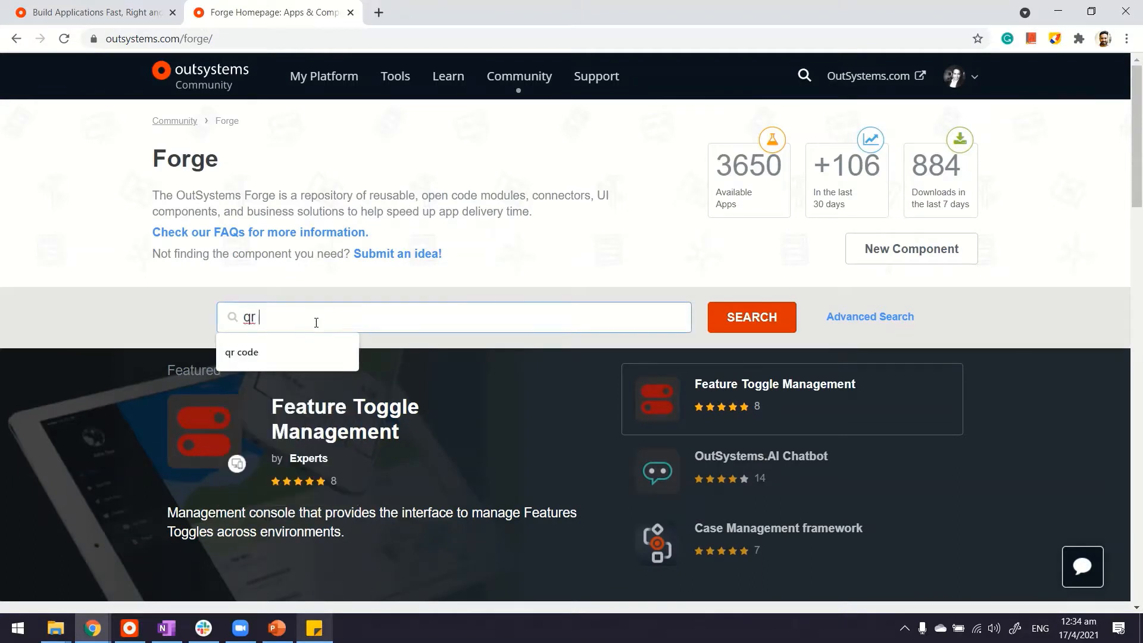
pyautogui.click(241, 352)
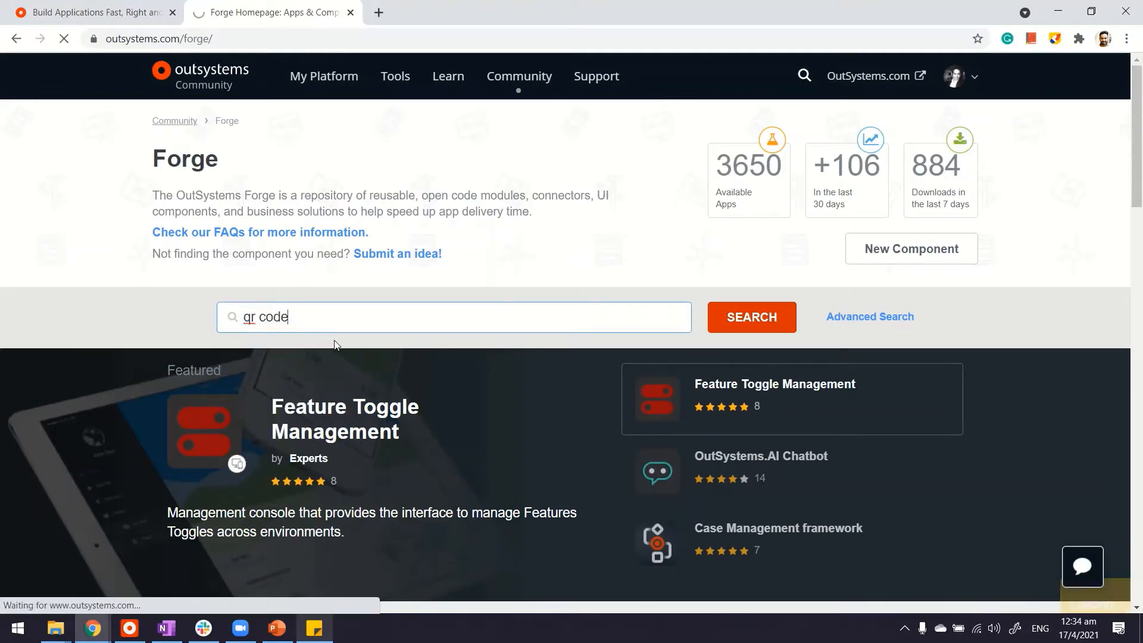
pyautogui.click(751, 316)
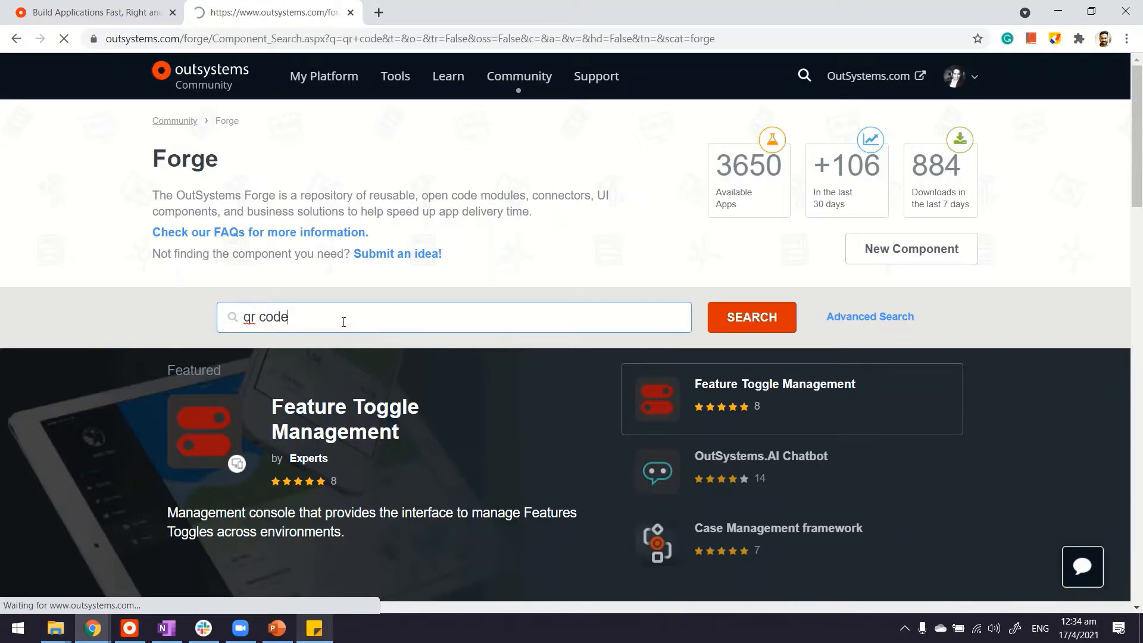
pyautogui.click(750, 316)
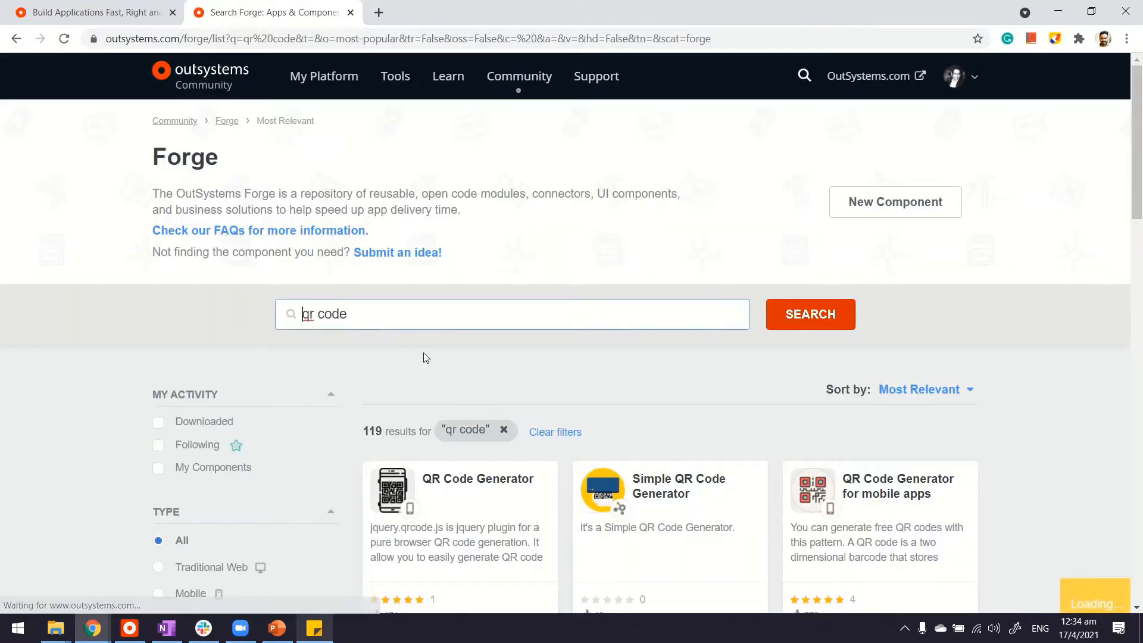
# - Open the QR Code Reactive overview page from the search results
pyautogui.scroll(-3)
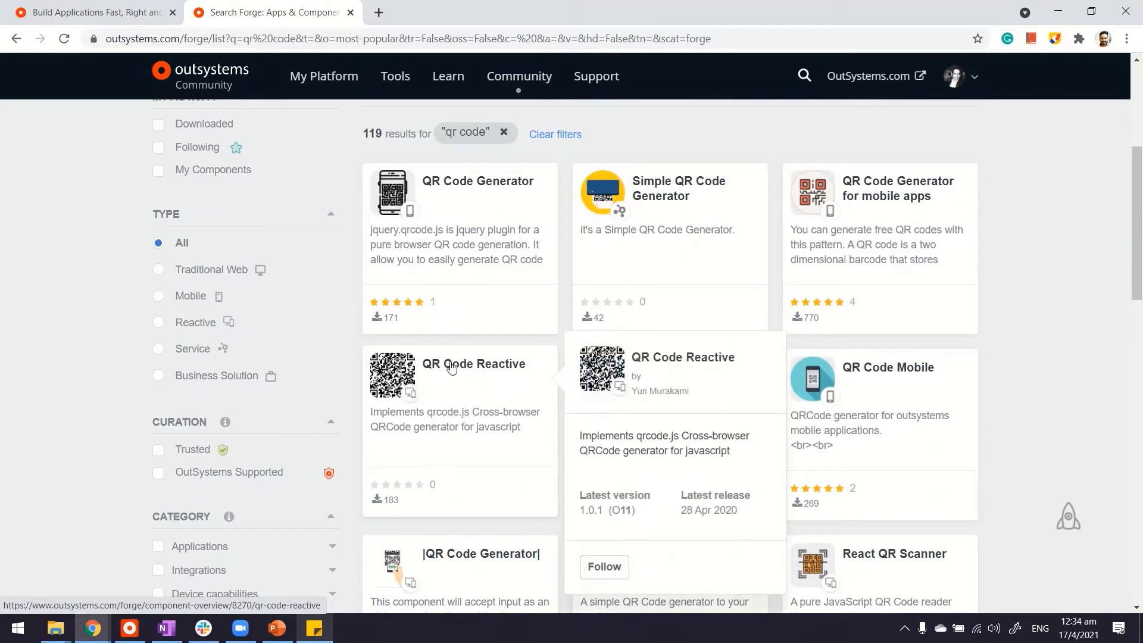
pyautogui.click(474, 364)
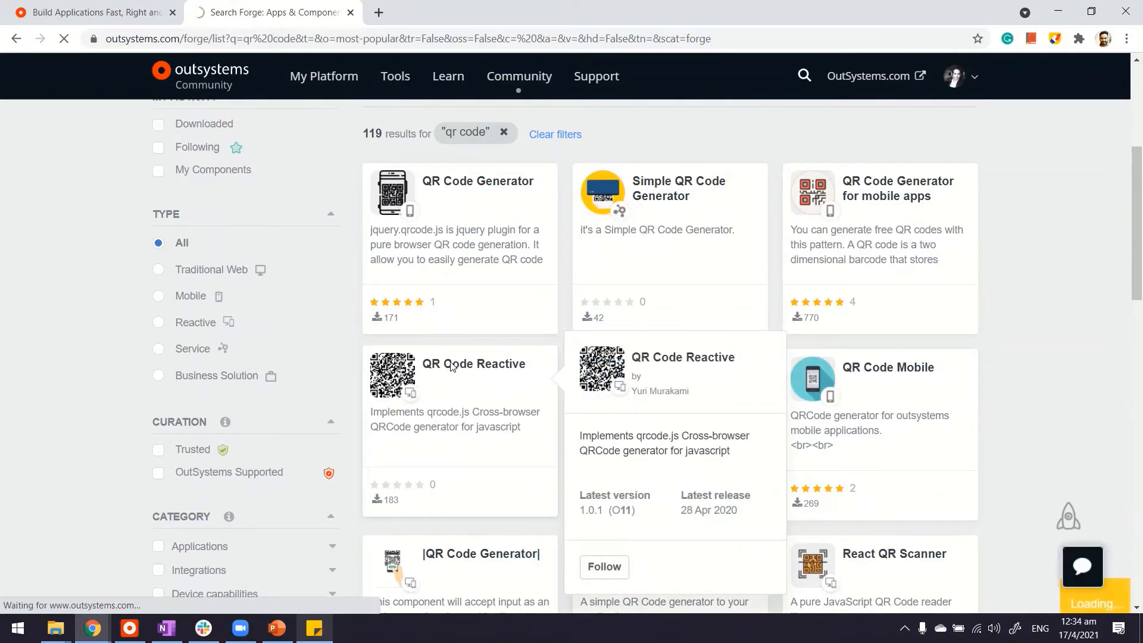
pyautogui.click(474, 363)
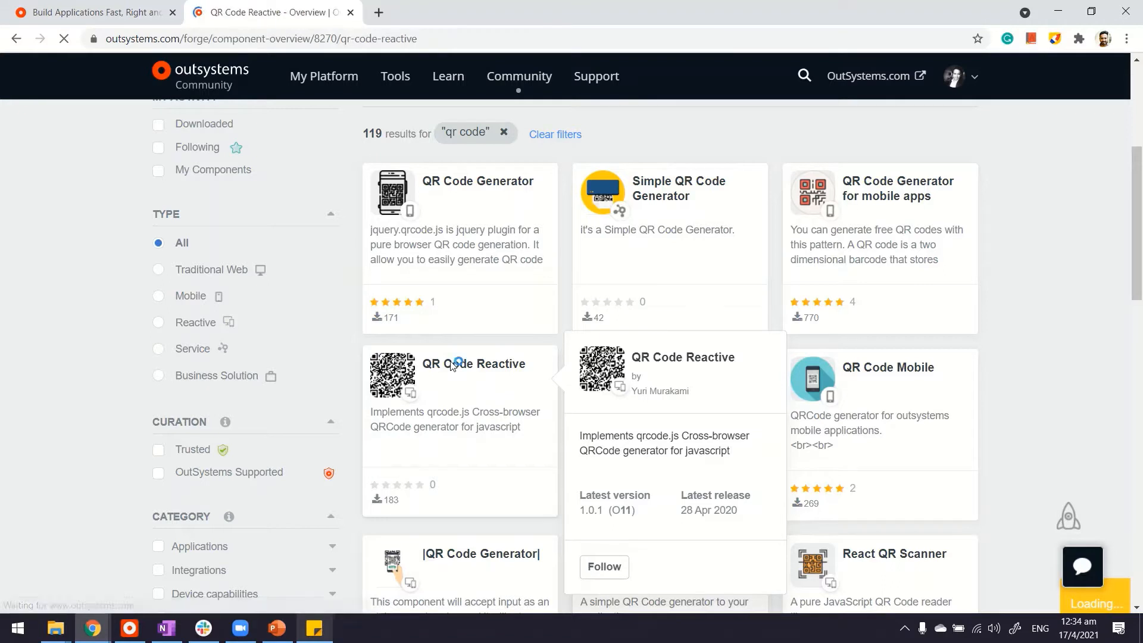
# - Install QR Code Reactive into the Development environment from its overview page
pyautogui.click(472, 363)
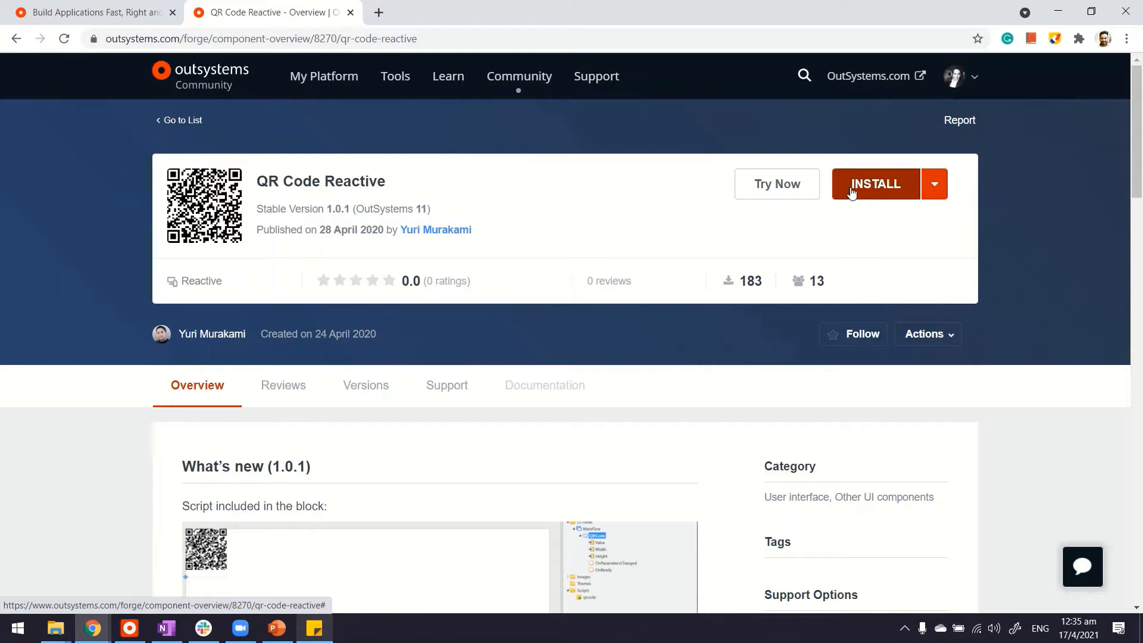
pyautogui.moveTo(850, 244)
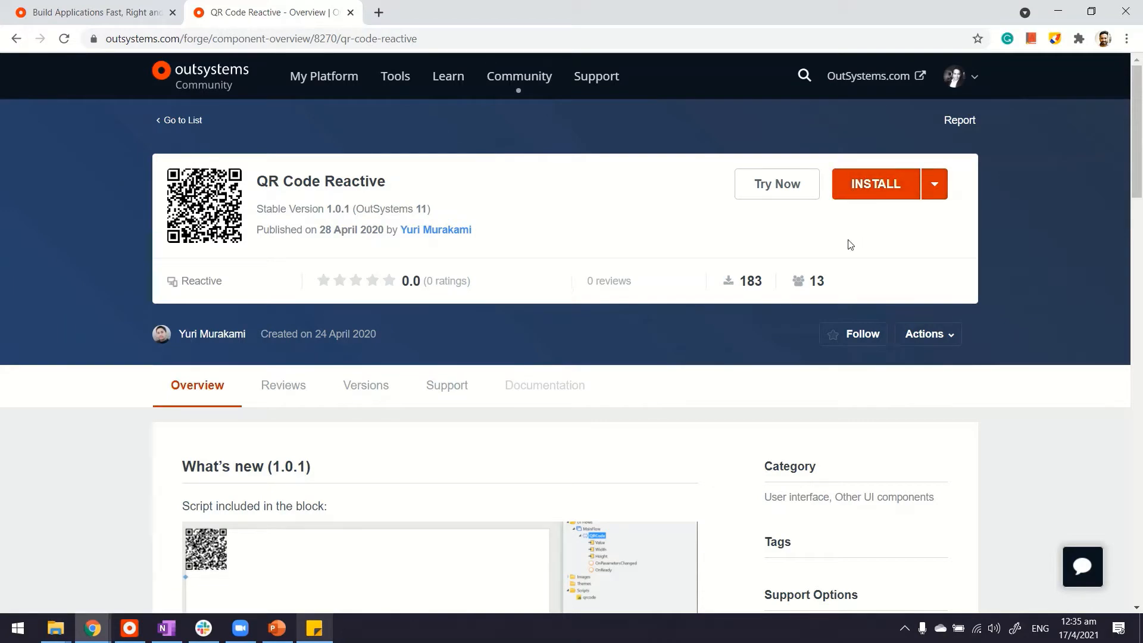
pyautogui.moveTo(725, 279)
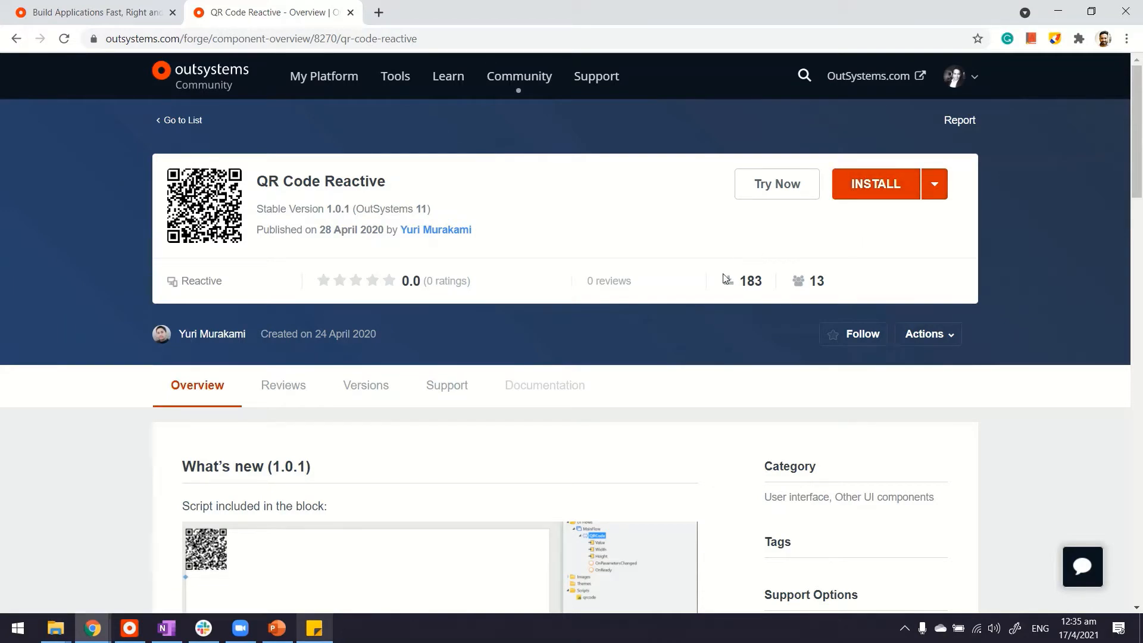
pyautogui.scroll(-3)
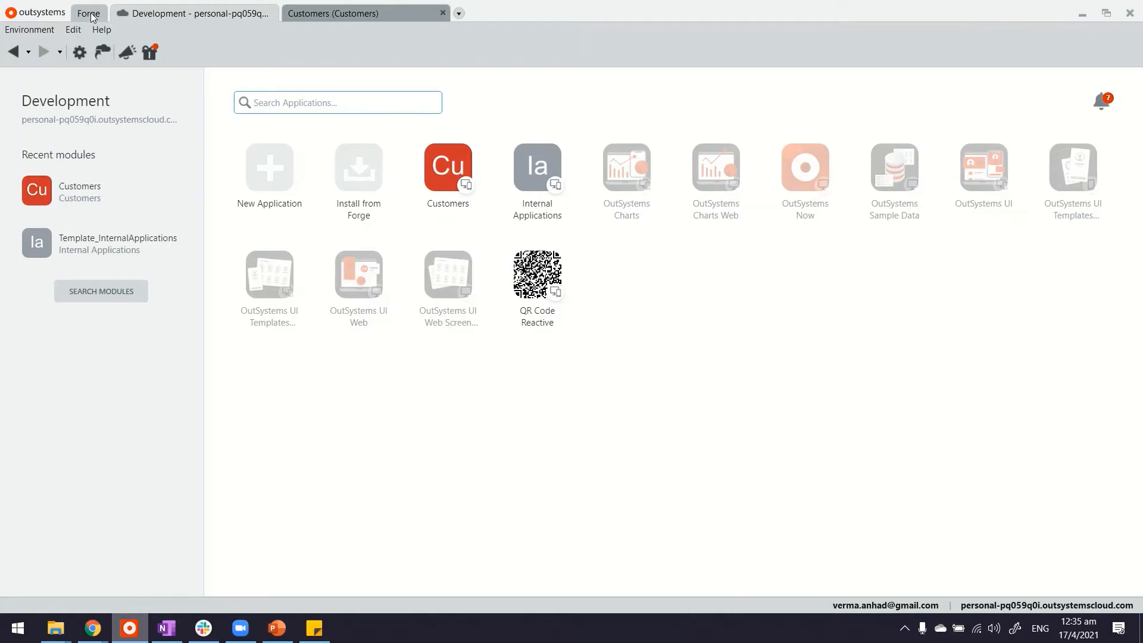
# - Switch to the Customers module tab once QR Code Reactive appears among the applications
pyautogui.click(88, 14)
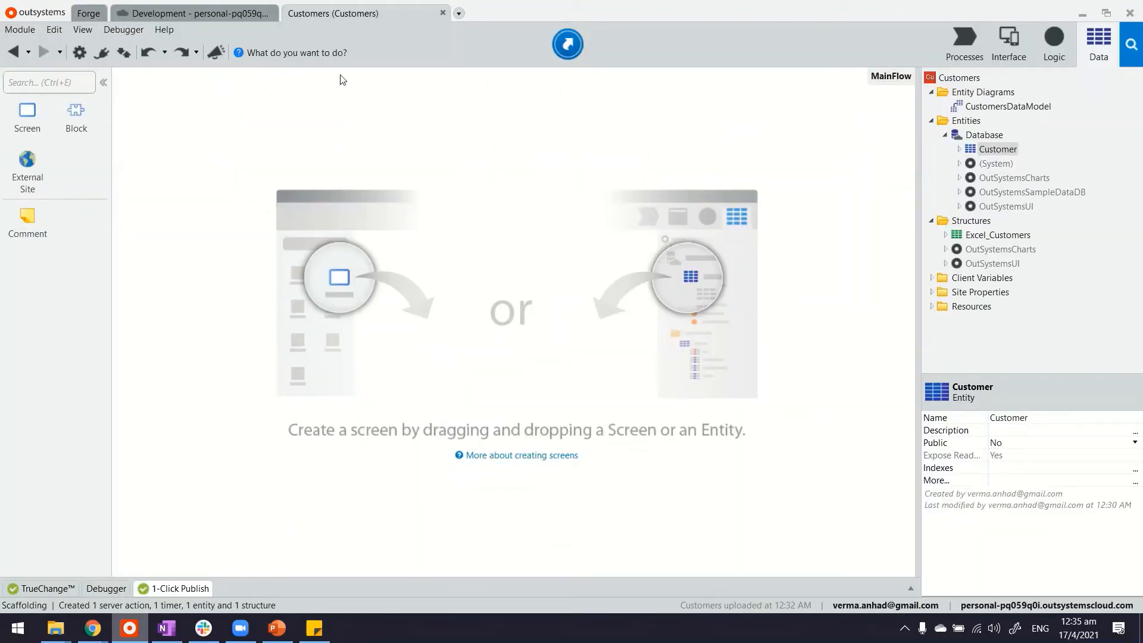
pyautogui.moveTo(521, 190)
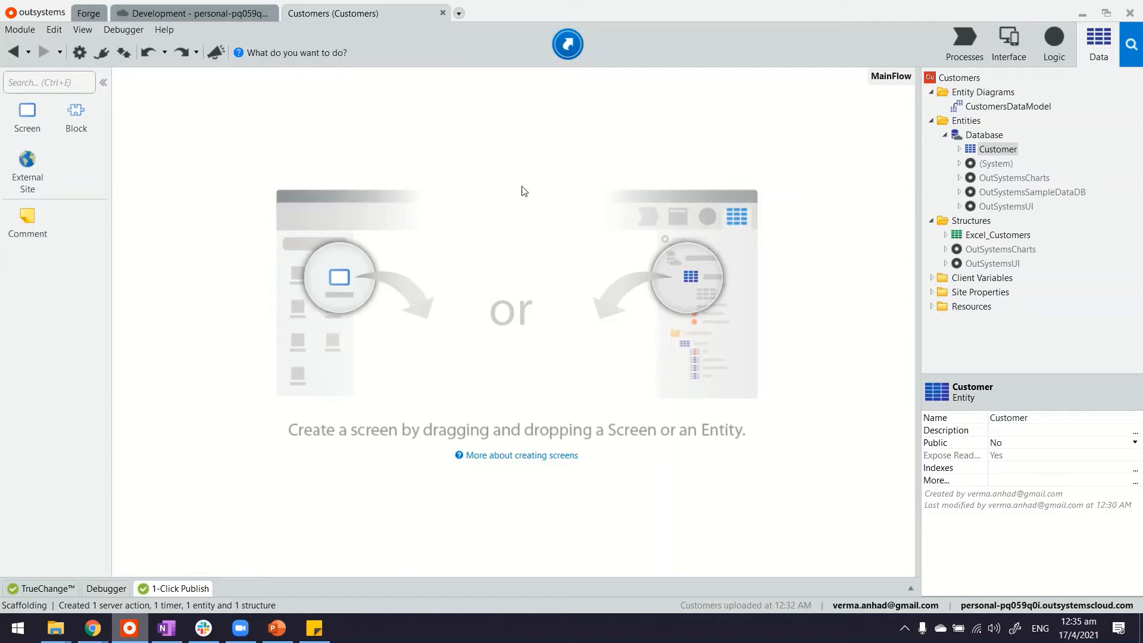
pyautogui.moveTo(318, 117)
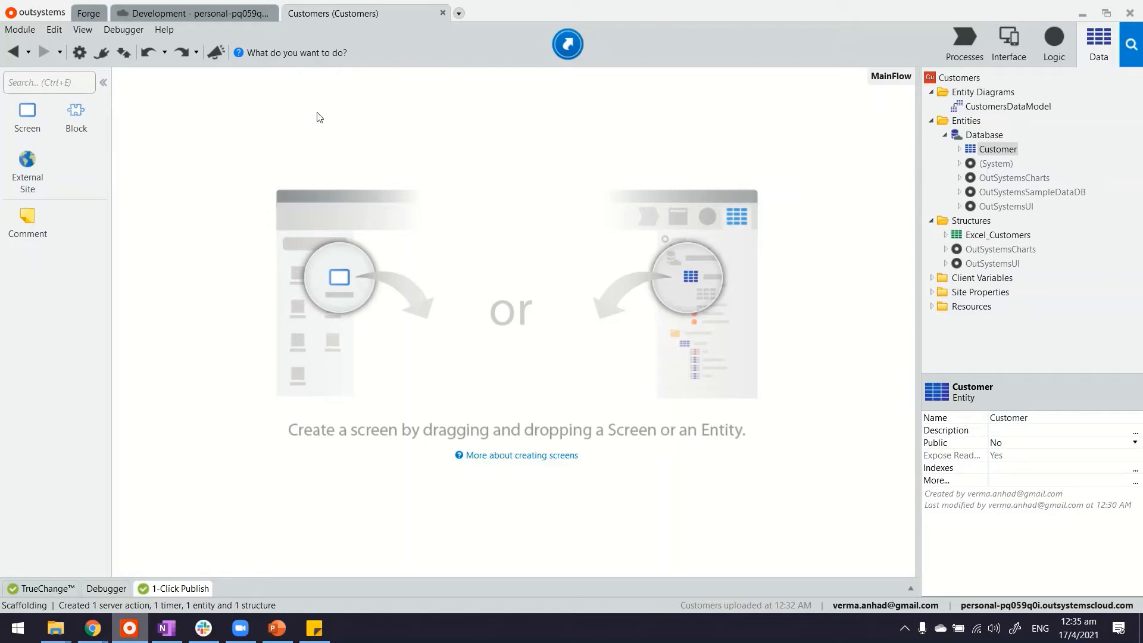
pyautogui.moveTo(370, 69)
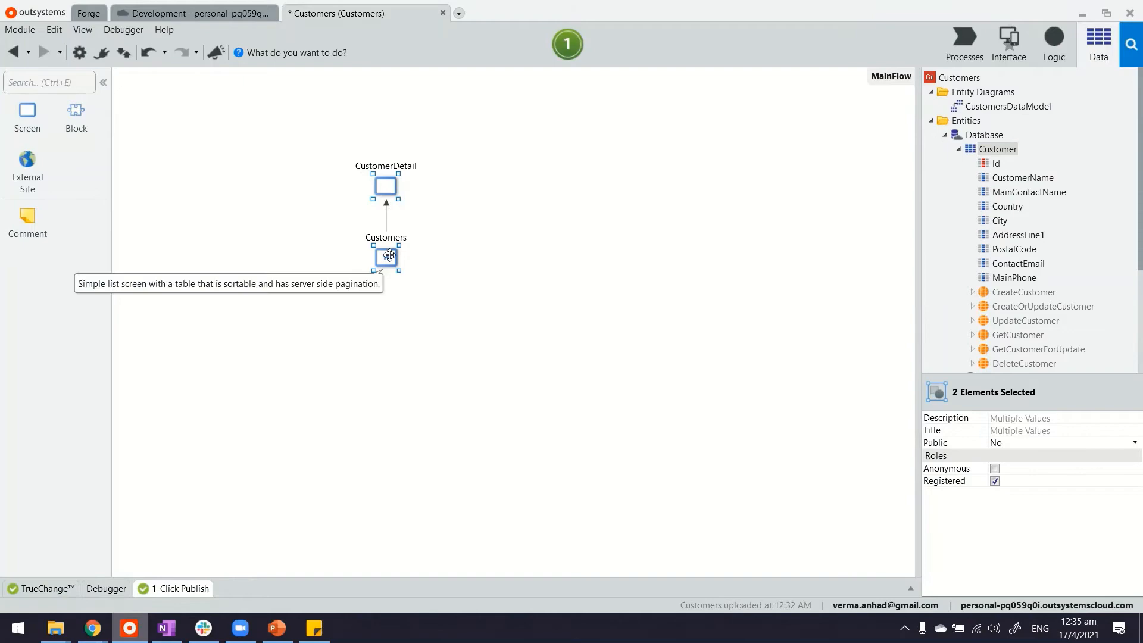
pyautogui.doubleClick(386, 257)
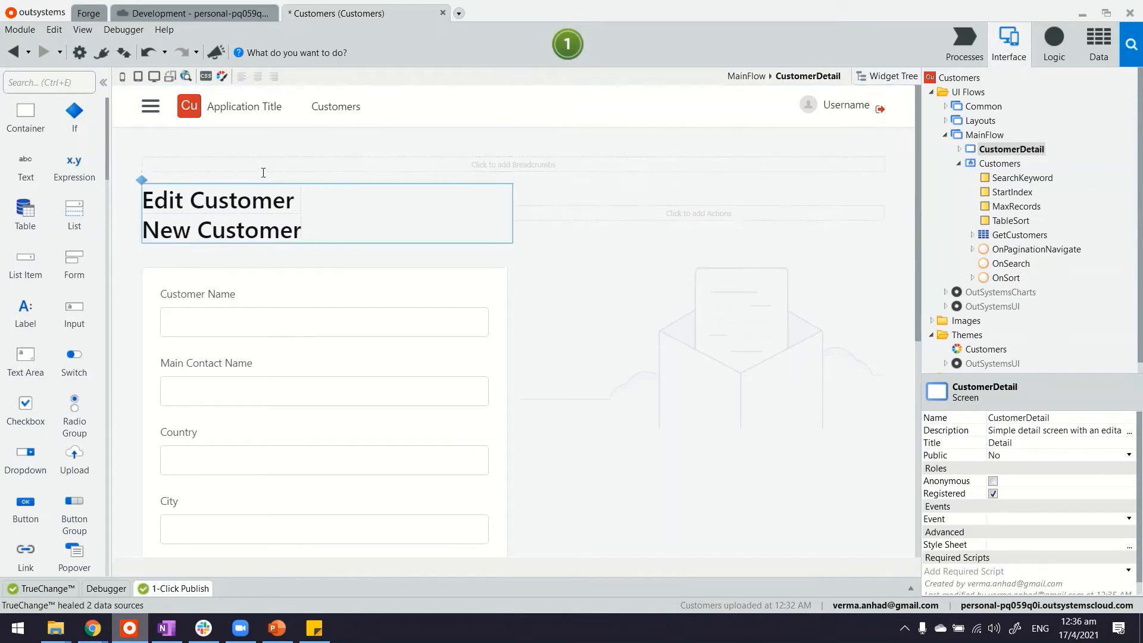
pyautogui.moveTo(104, 53)
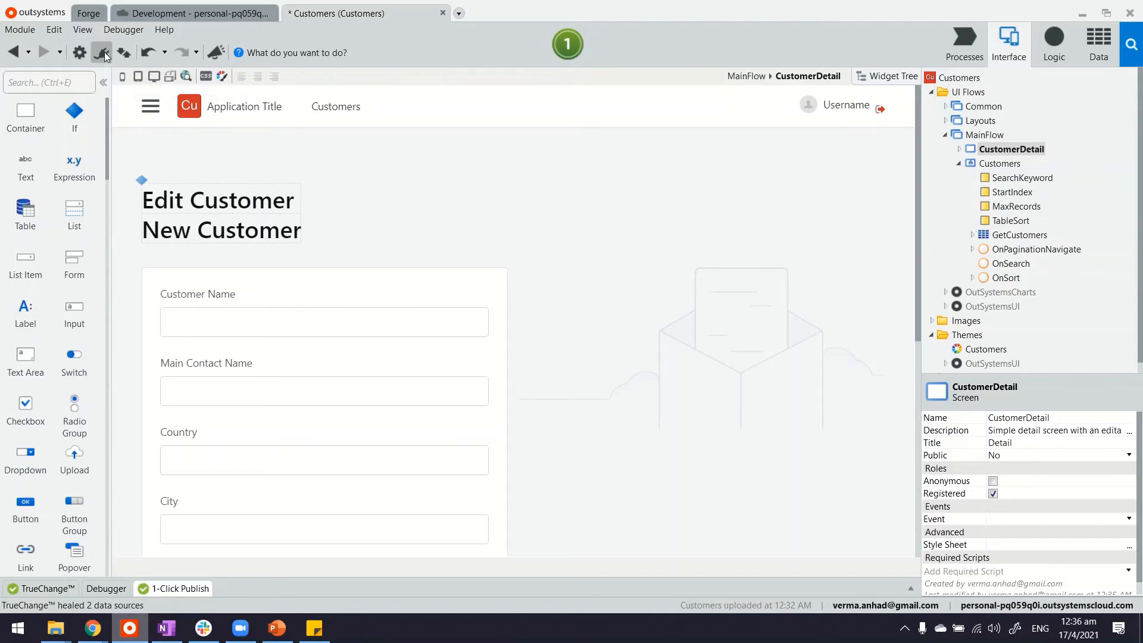
# - In Manage Dependencies, find the 'qr' producer, tick the QRCode block, and apply
pyautogui.click(104, 53)
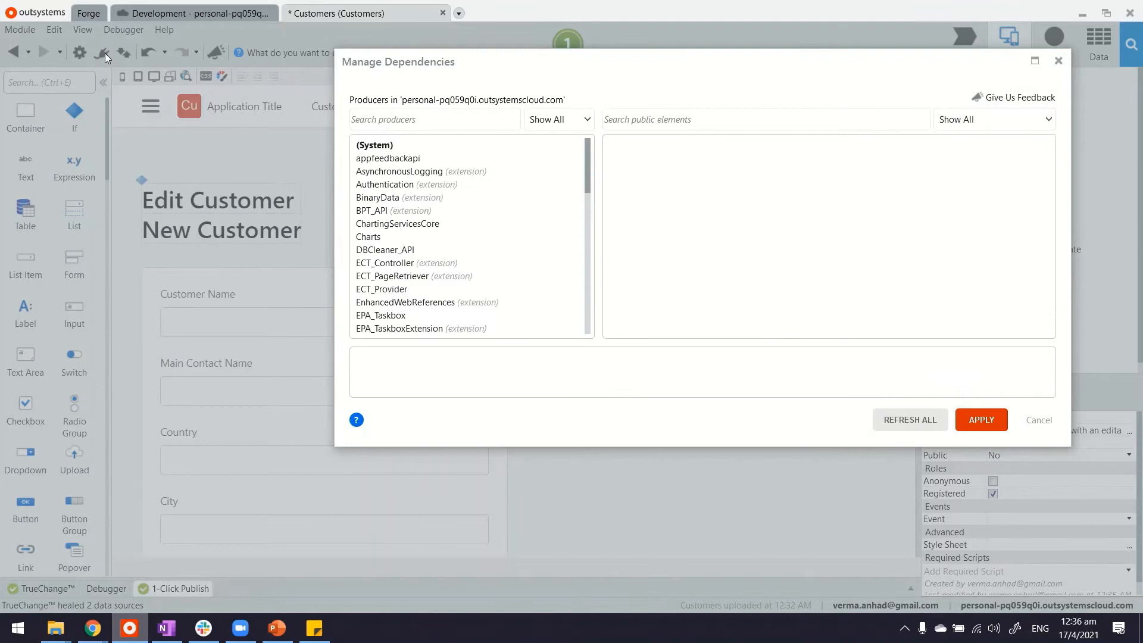
pyautogui.click(434, 119)
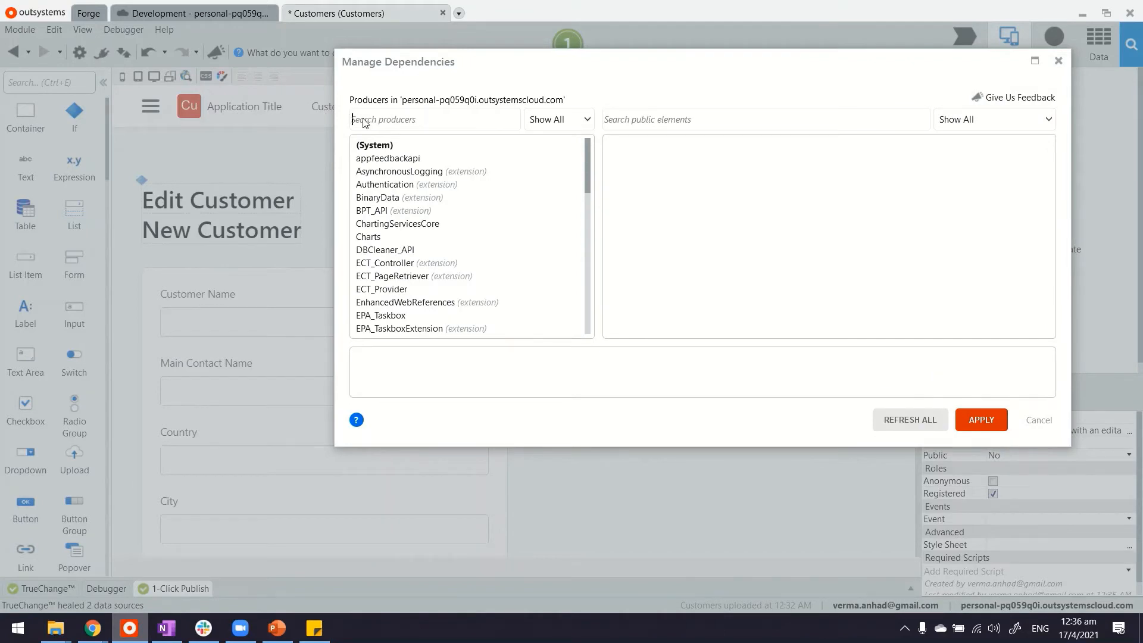
pyautogui.write('qr')
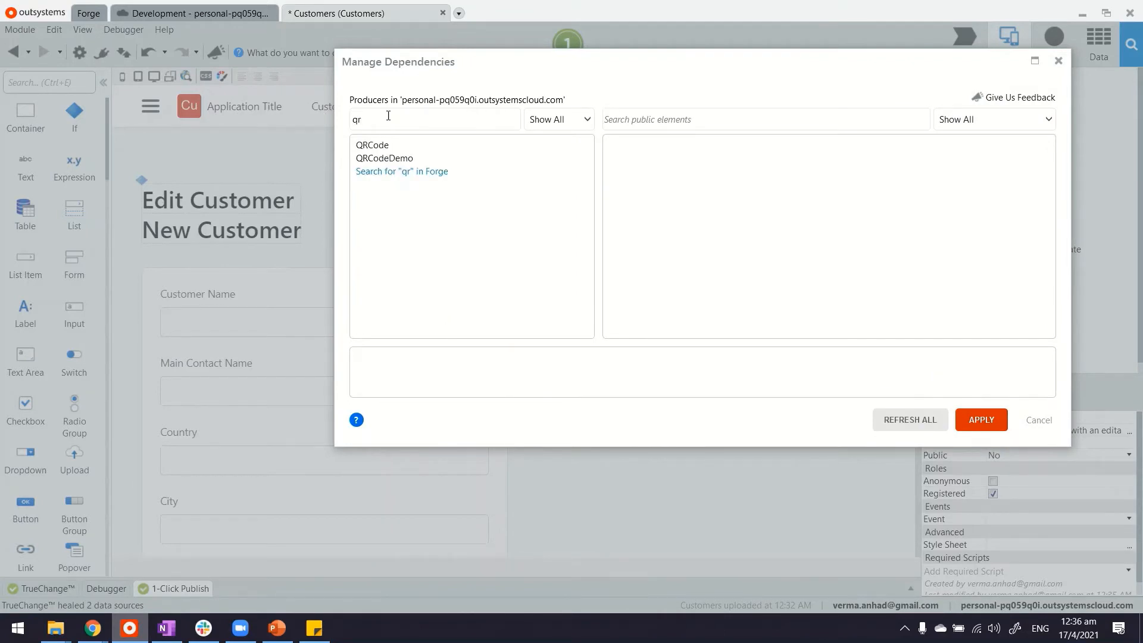
pyautogui.moveTo(379, 67)
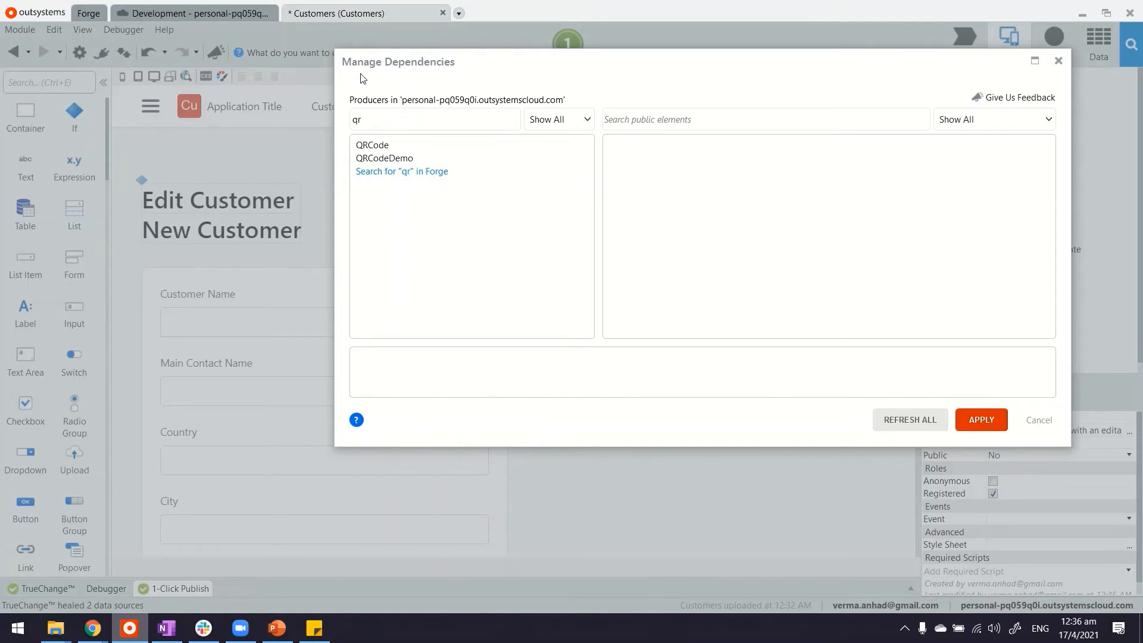
pyautogui.moveTo(361, 97)
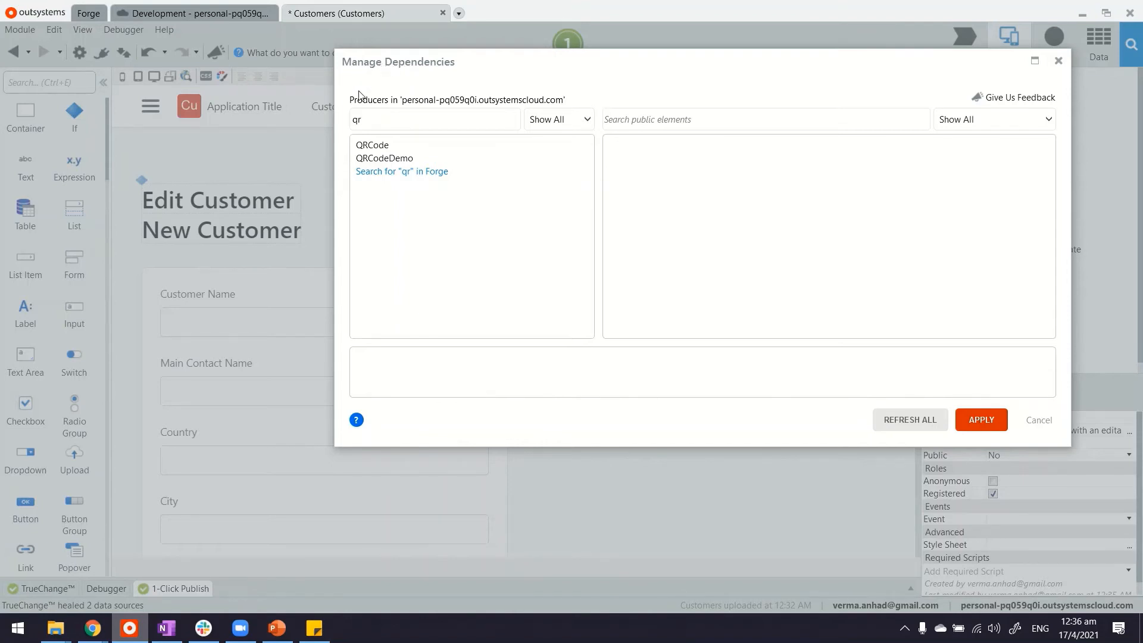
pyautogui.click(371, 144)
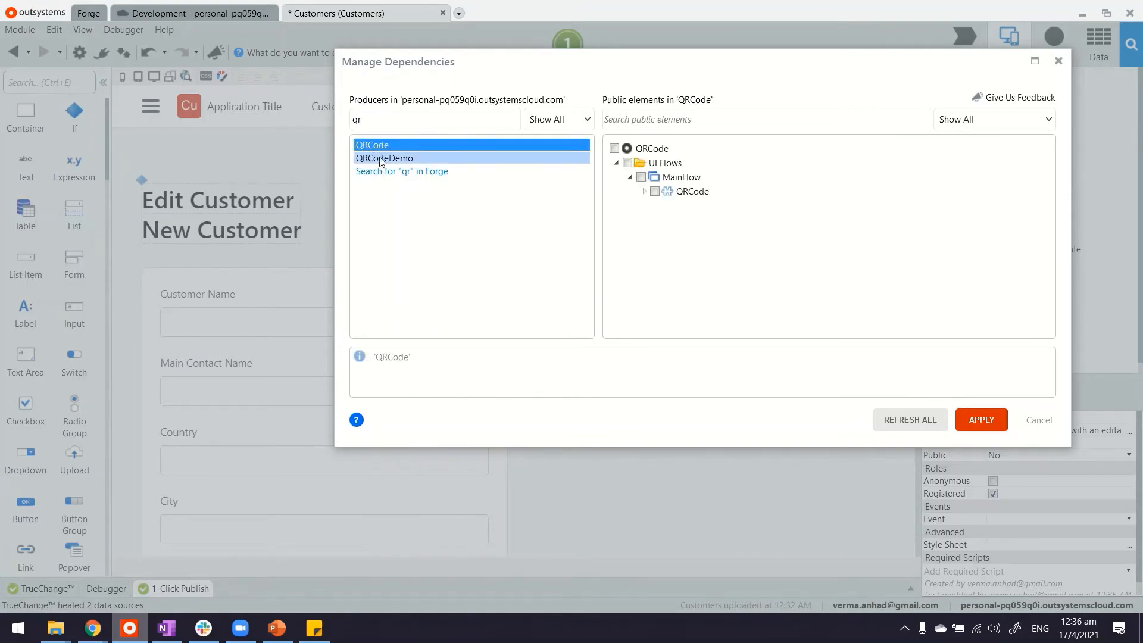
pyautogui.click(645, 196)
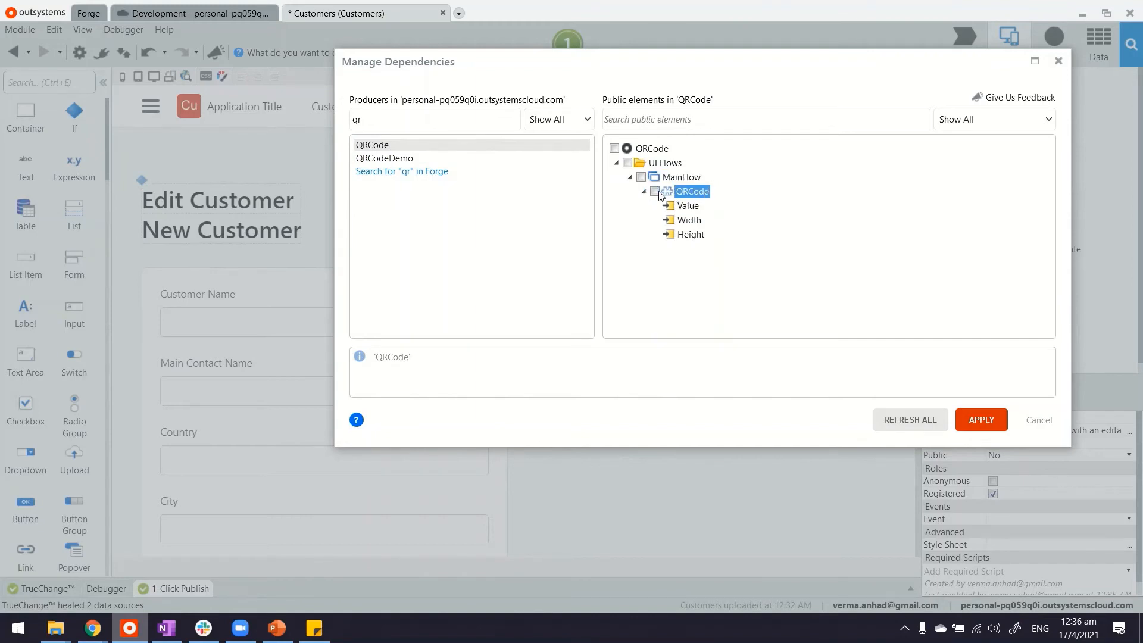
pyautogui.click(656, 191)
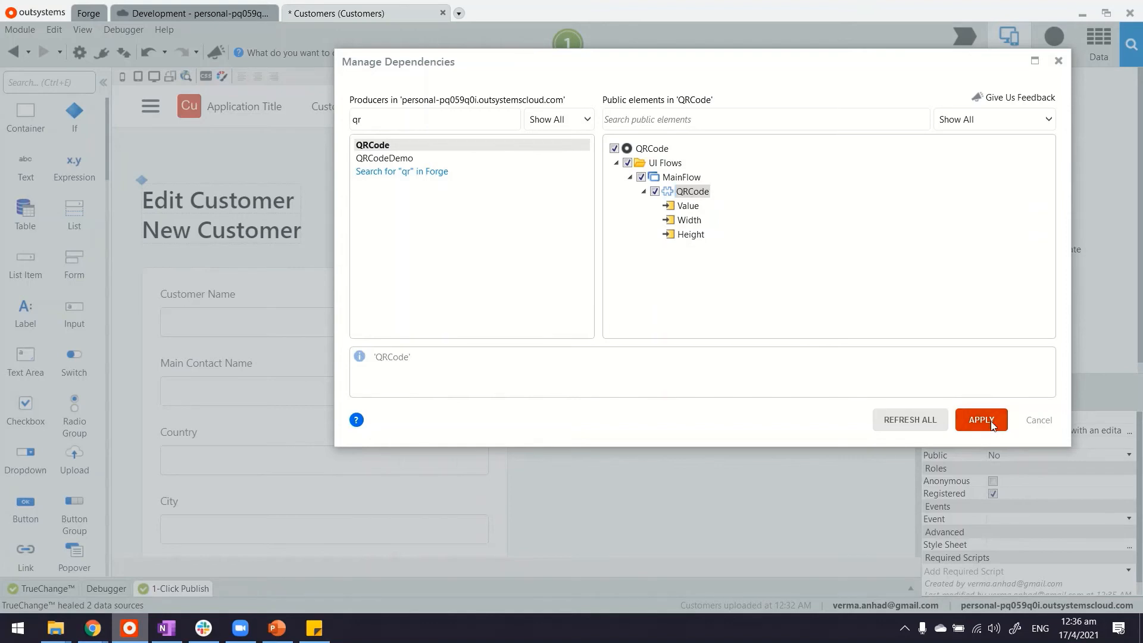
pyautogui.click(980, 419)
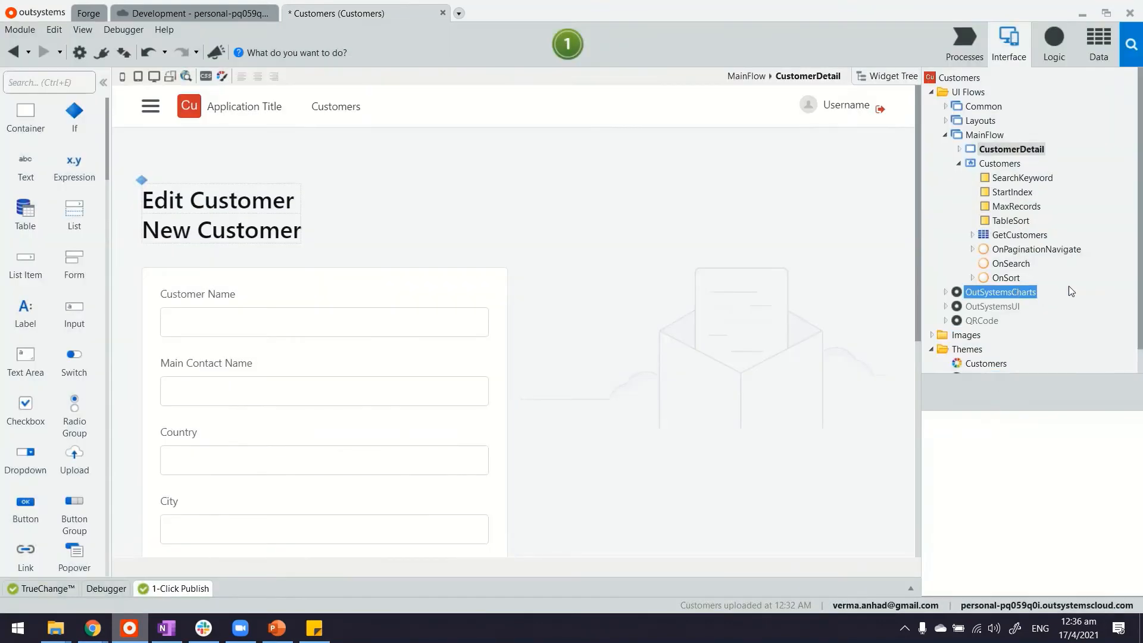
pyautogui.moveTo(1035, 301)
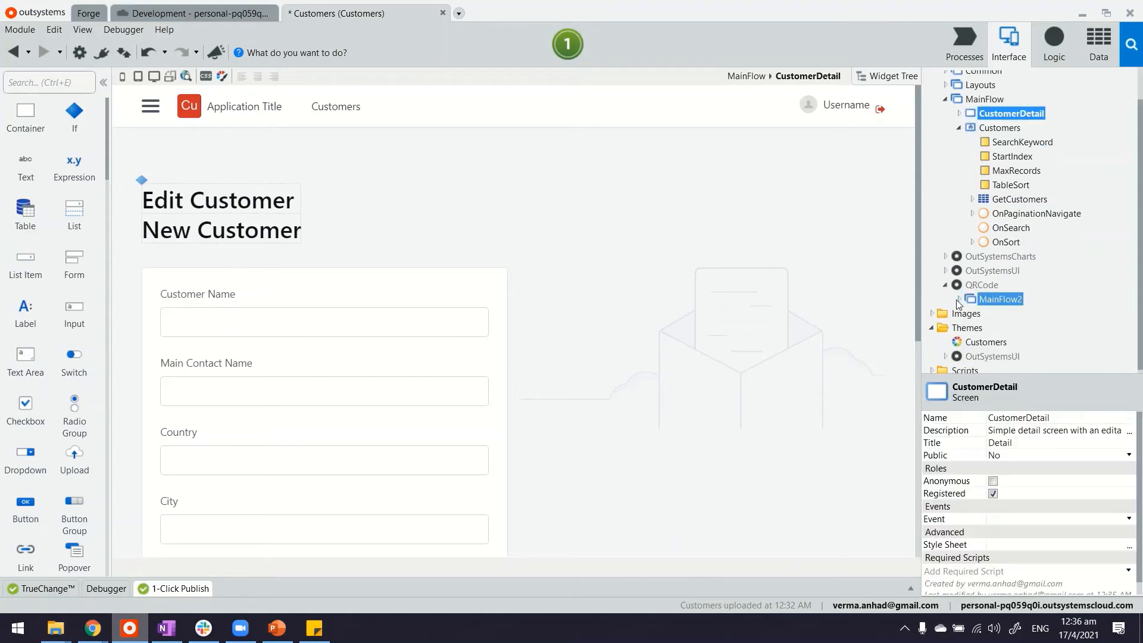
# - Expand the QRCode dependency to show its block with Value, Width and Height
pyautogui.click(1006, 314)
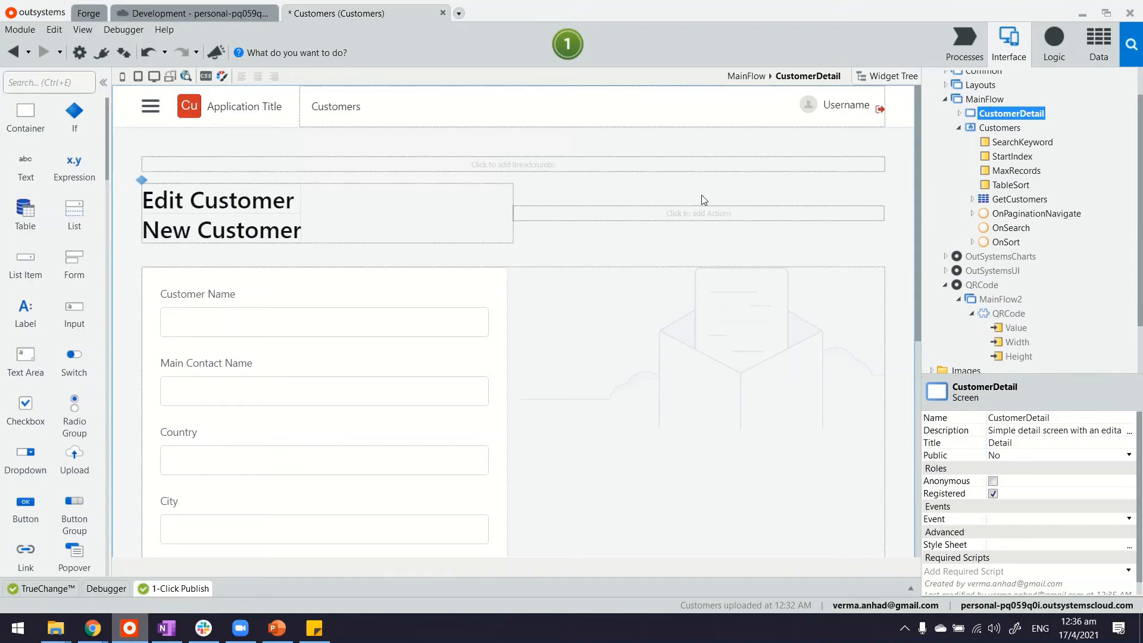
pyautogui.moveTo(921, 302)
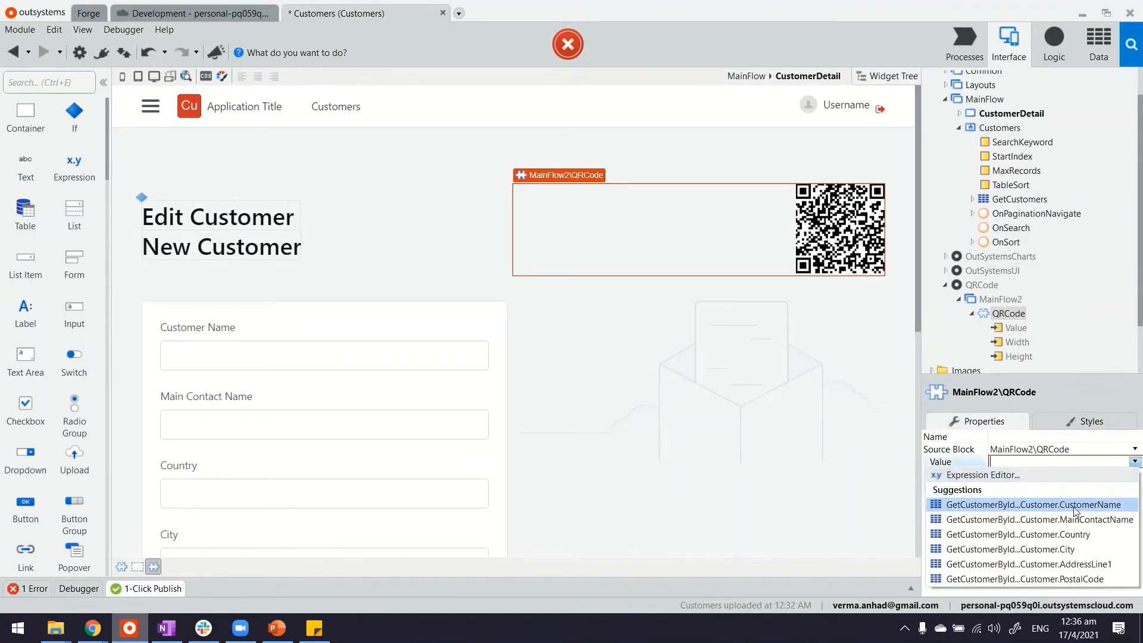
# - Set the QRCode block's Value to GetCustomerById.List.Current.Customer.CustomerName
pyautogui.click(1029, 504)
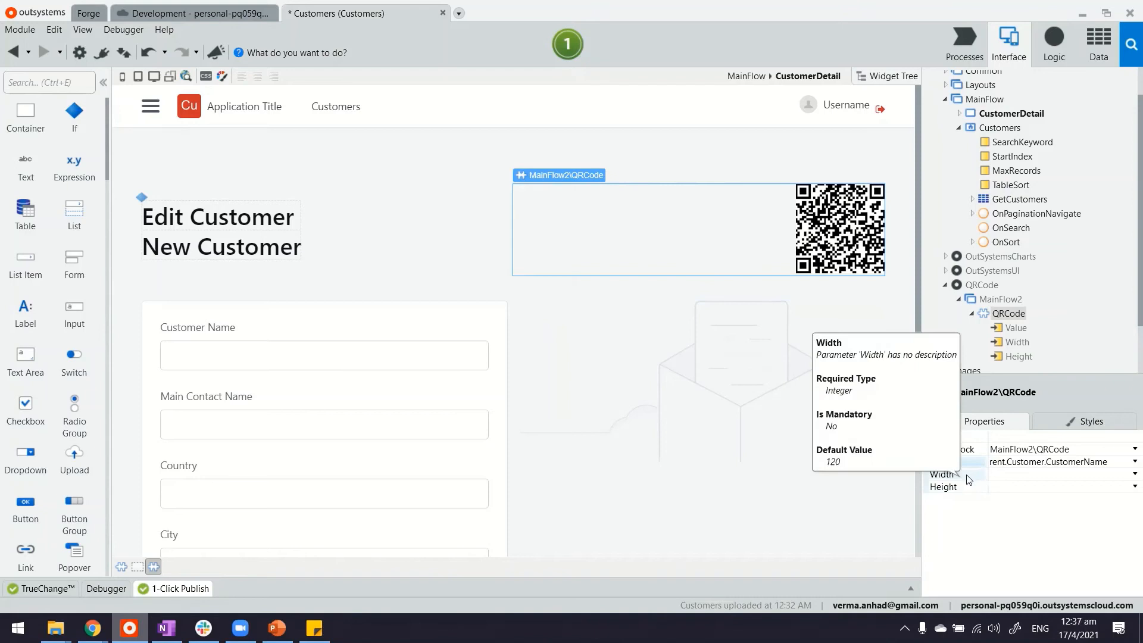
pyautogui.moveTo(944, 486)
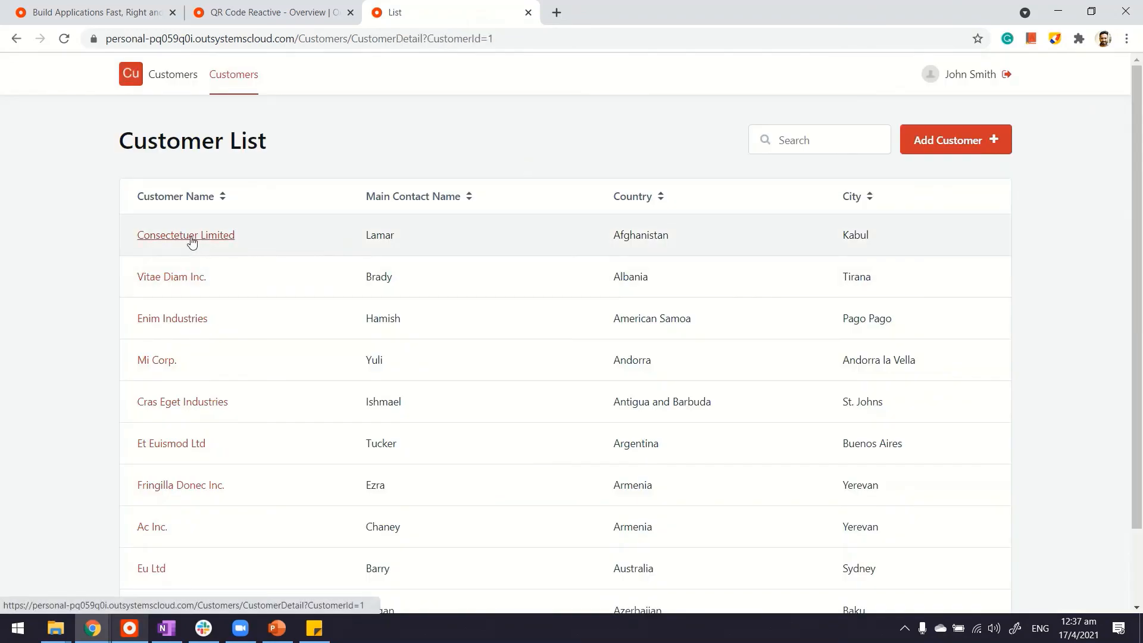
# - Open the Consectetuer Limited, then Enim Industries detail pages to view the QR code
pyautogui.click(185, 235)
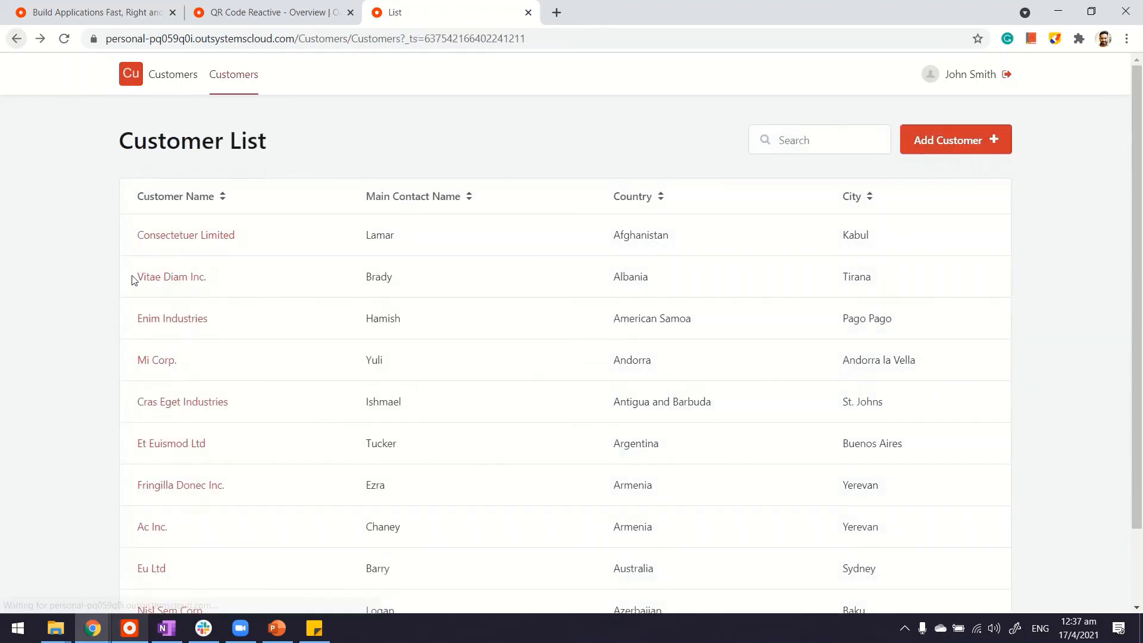
pyautogui.click(172, 319)
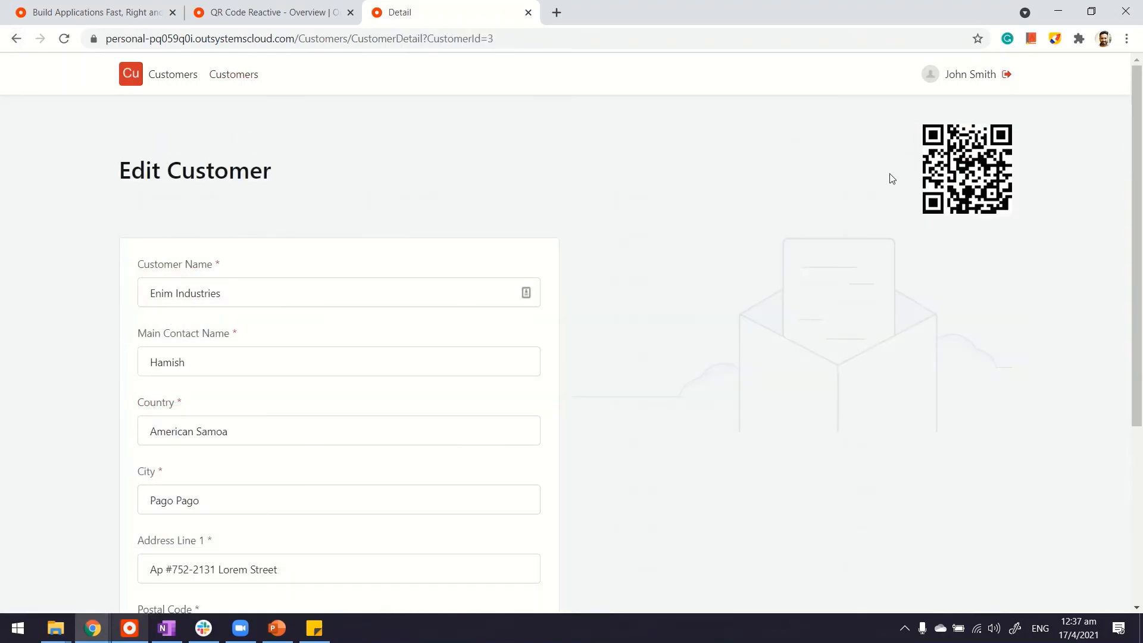